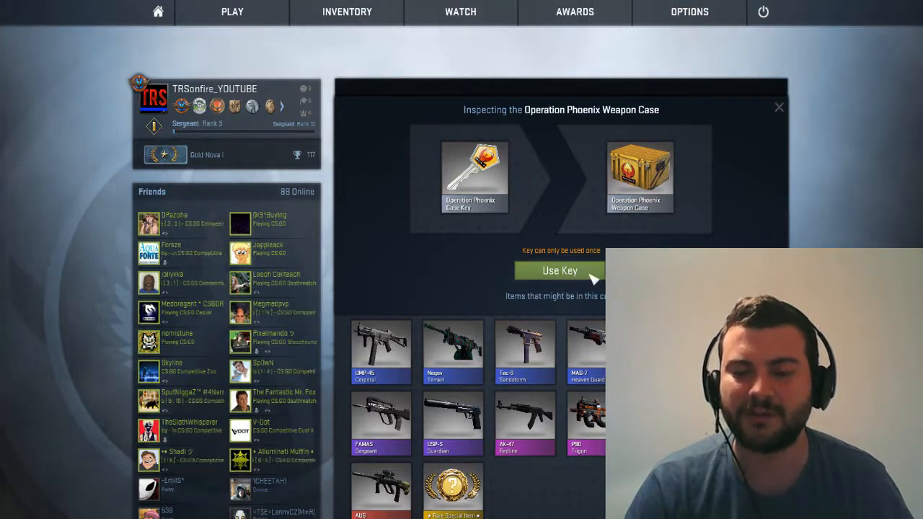
- Unlock the Operation Phoenix Weapon Case with the key, yielding a UMP-45 | Corporal
left_click(559, 271)
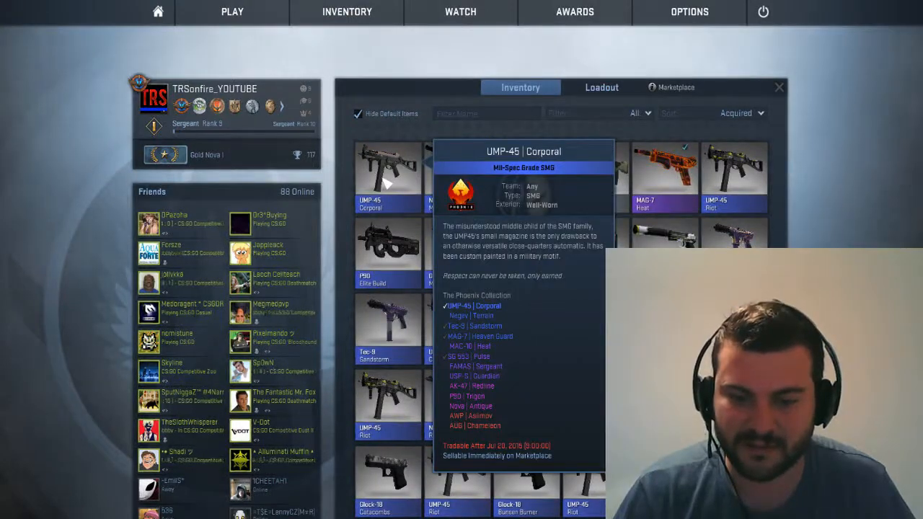
- View the UMP-45 | Corporal's details and choose Sell On Marketplace for it
right_click(388, 170)
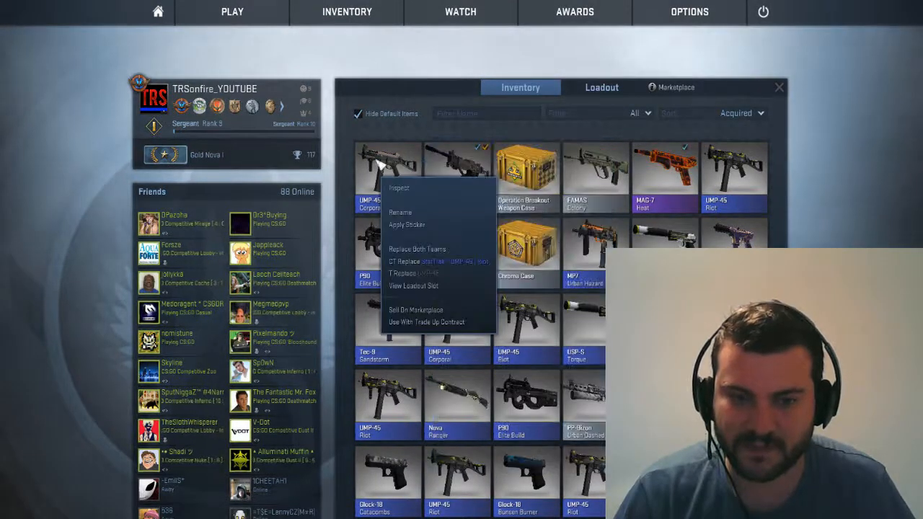
left_click(398, 188)
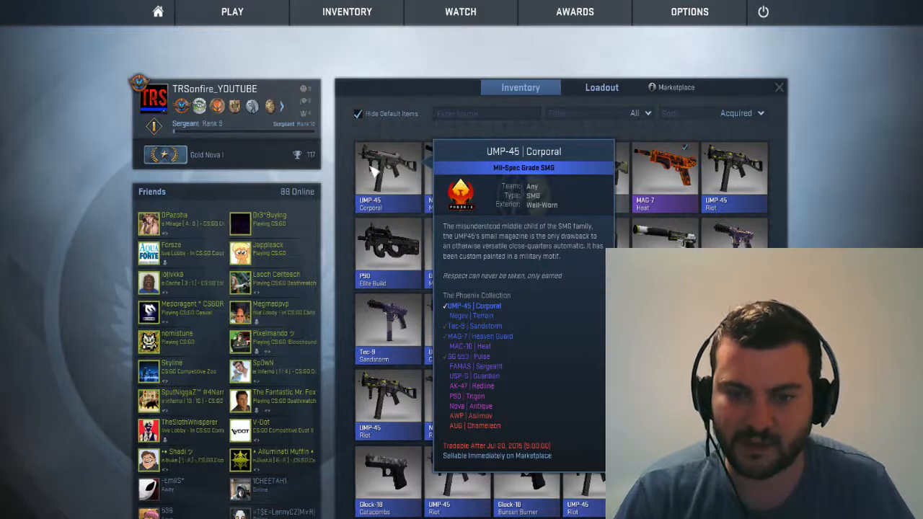
right_click(388, 173)
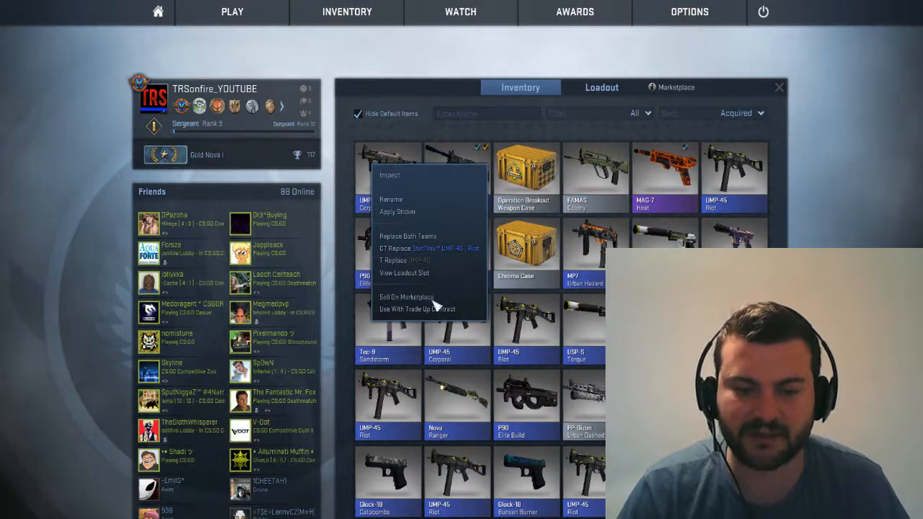
left_click(406, 297)
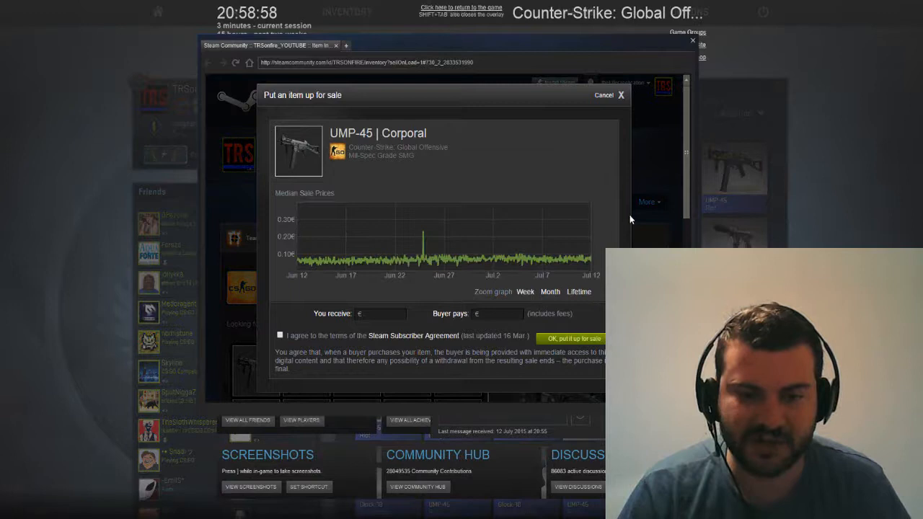
mouse_move(593, 261)
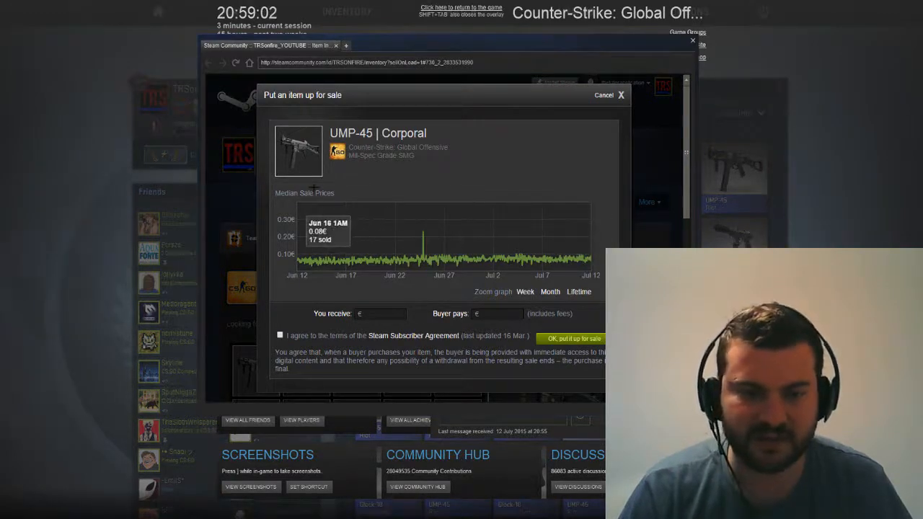
mouse_move(590, 258)
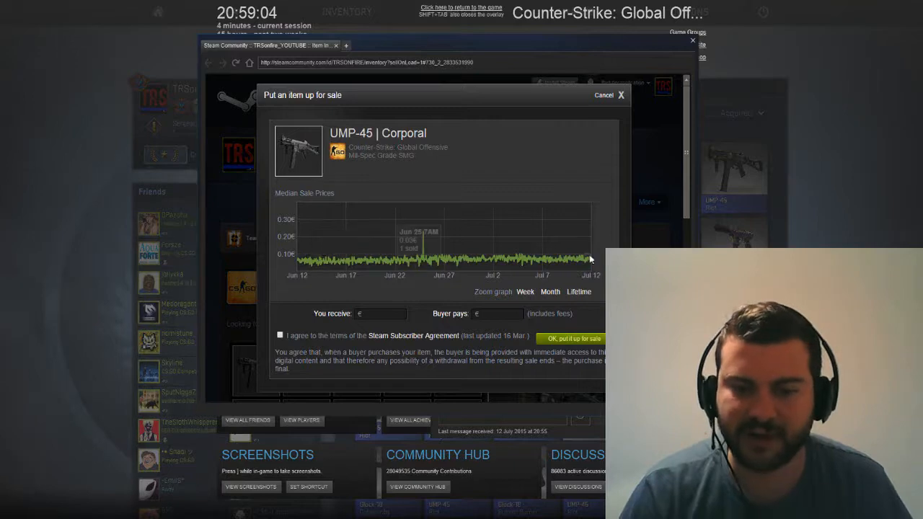
- Close the sale dialog after checking median prices and switch to the random comment picker page
left_click(620, 96)
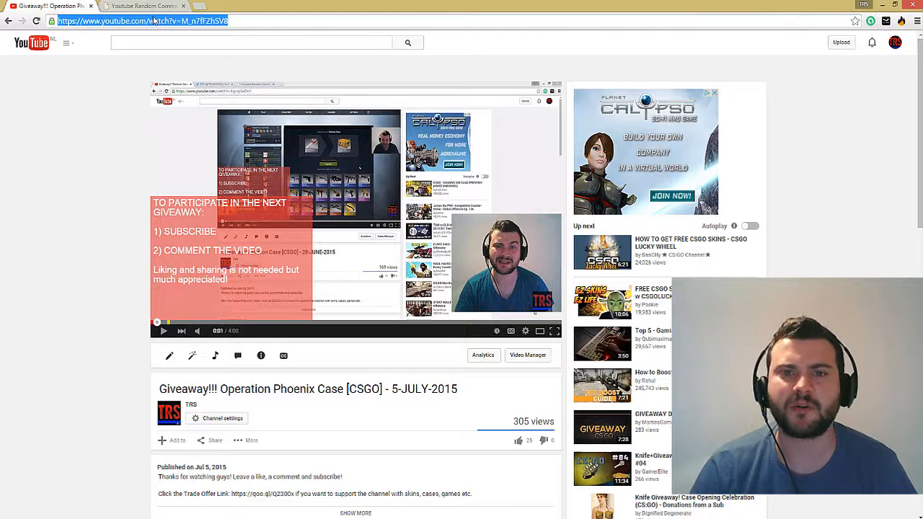
left_click(144, 5)
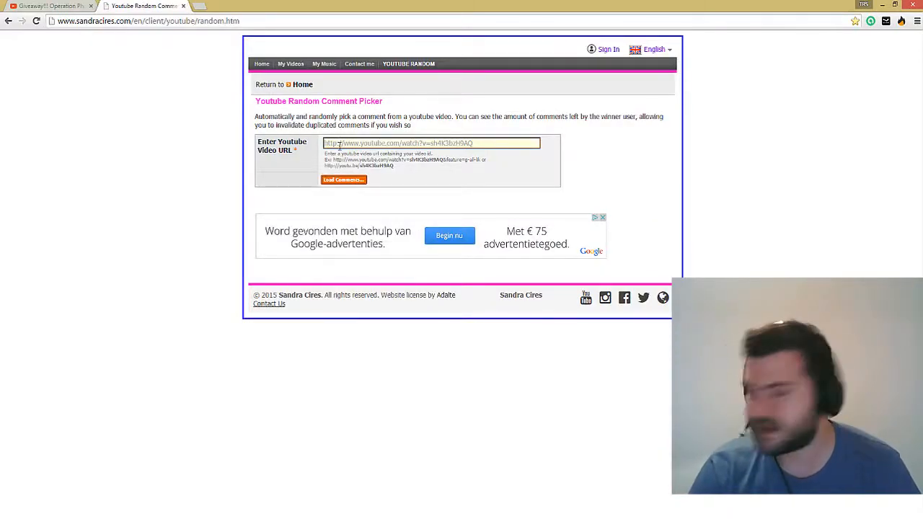
type("https://www.youtube.com/watch?v=M_n7lFZhSV8")
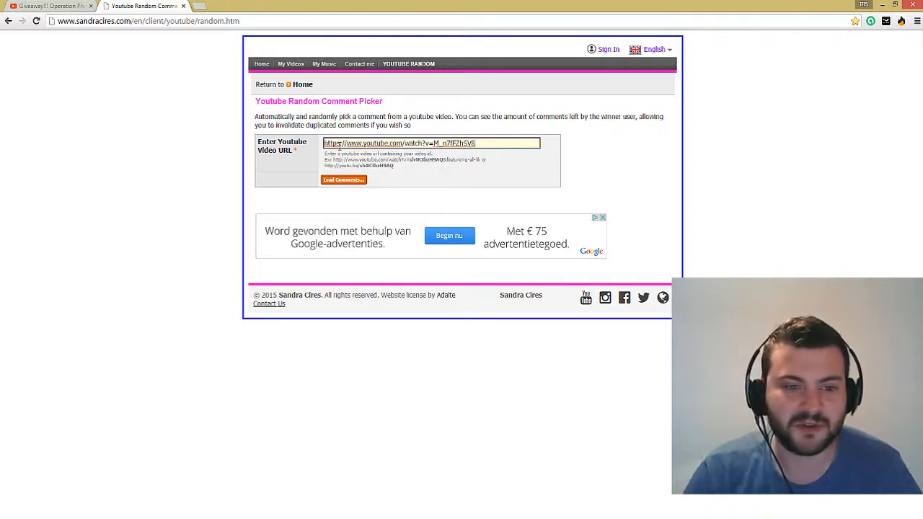
left_click(343, 179)
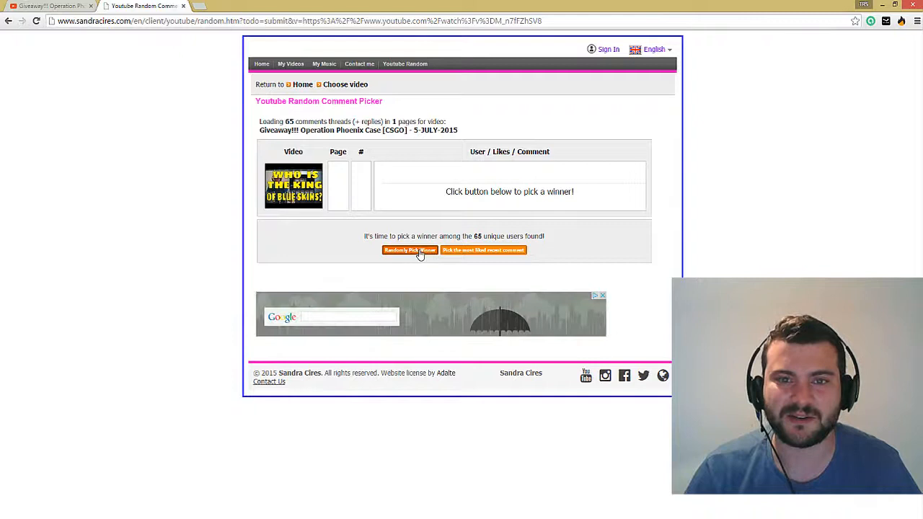
left_click(410, 250)
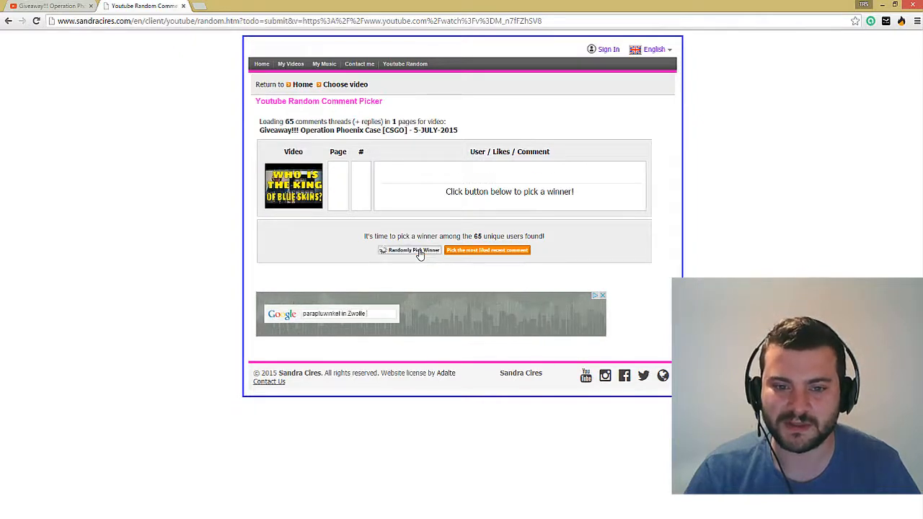
left_click(410, 251)
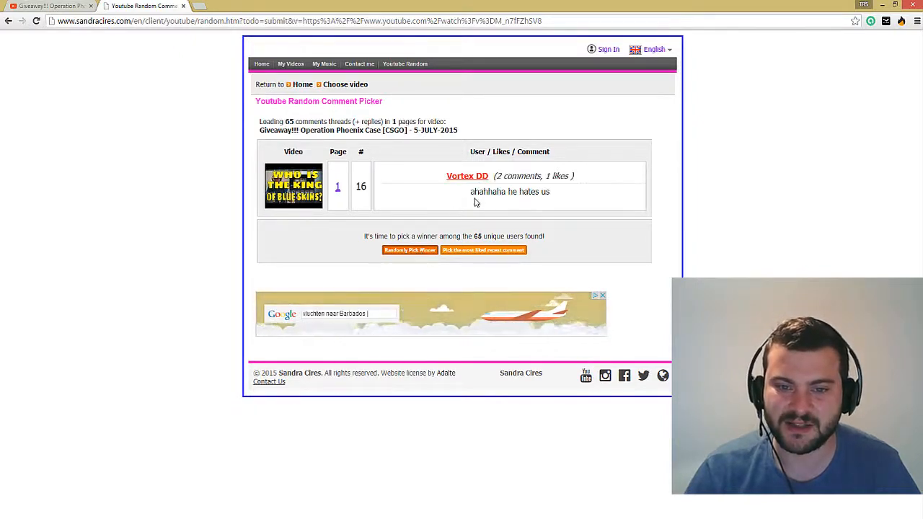